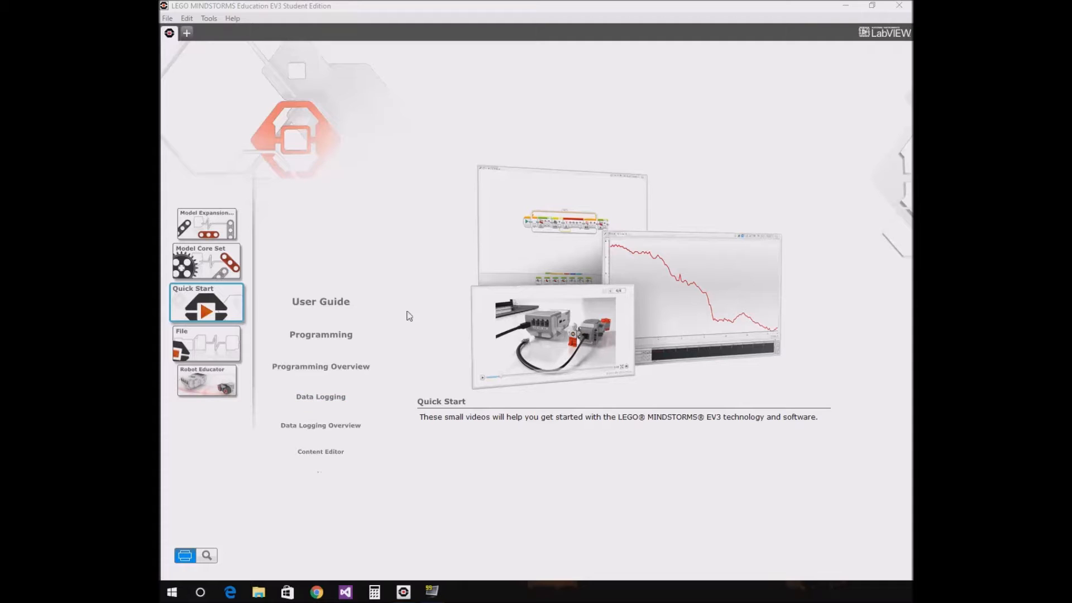
mouse_move(324, 484)
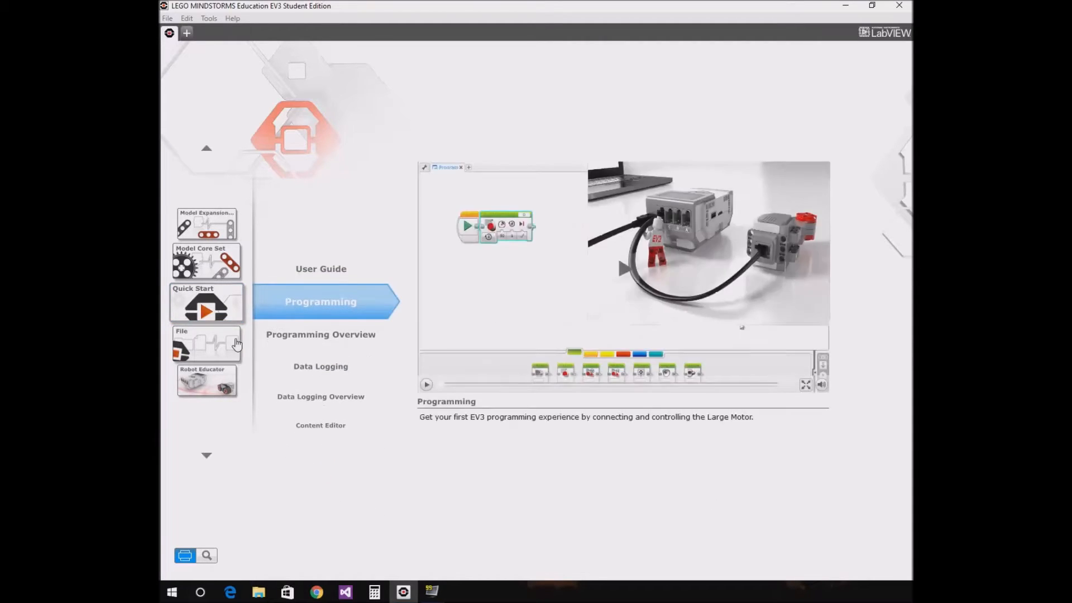
Step: Show the lobby's New Project choices from the File tab
click(206, 343)
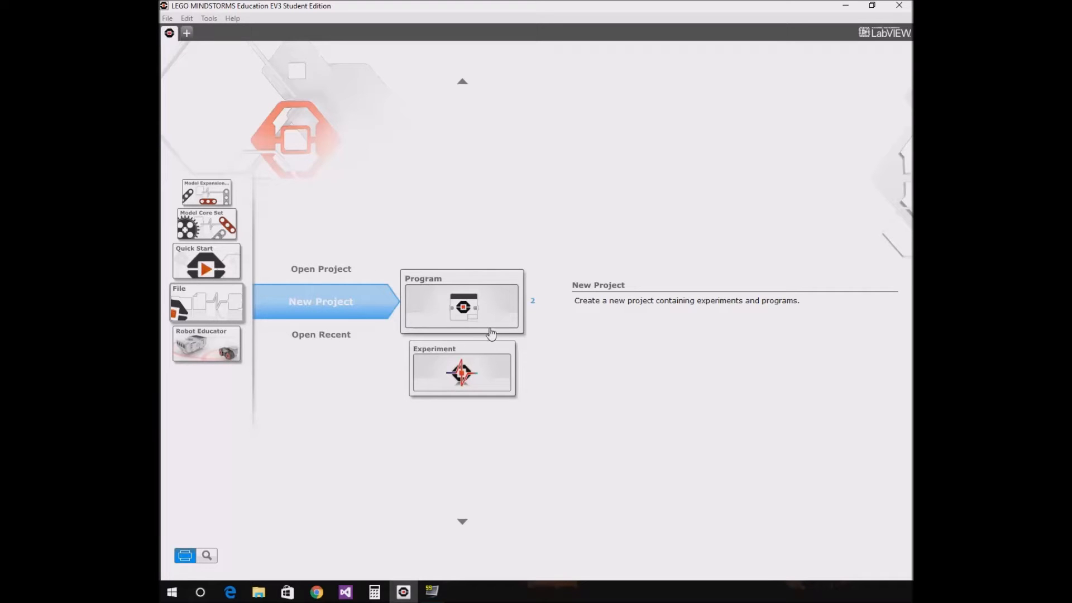
Step: Create a new project containing an empty program with just its start block
click(462, 304)
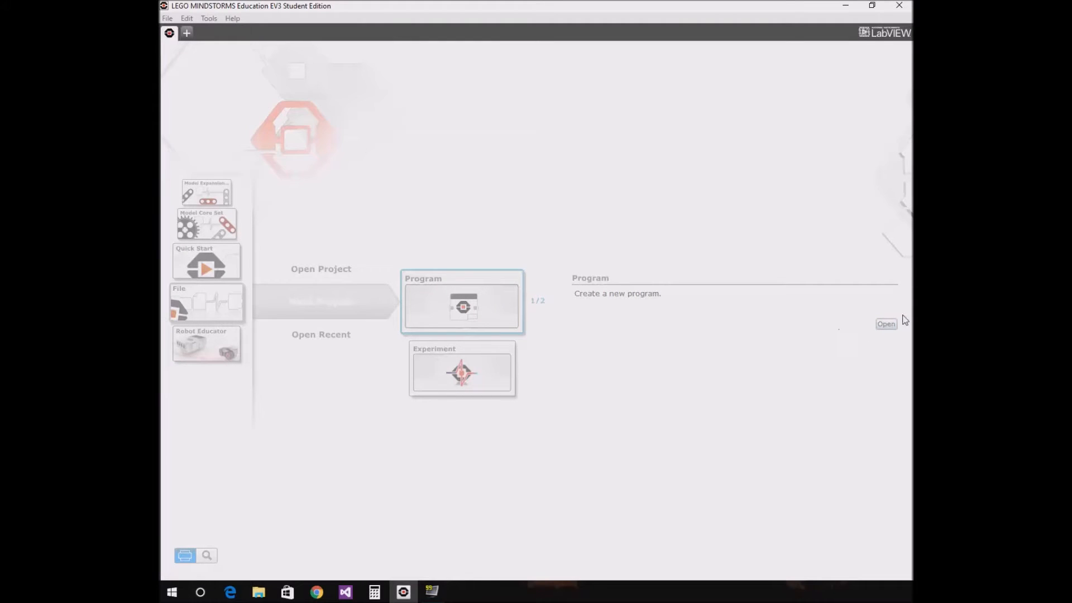
mouse_move(885, 234)
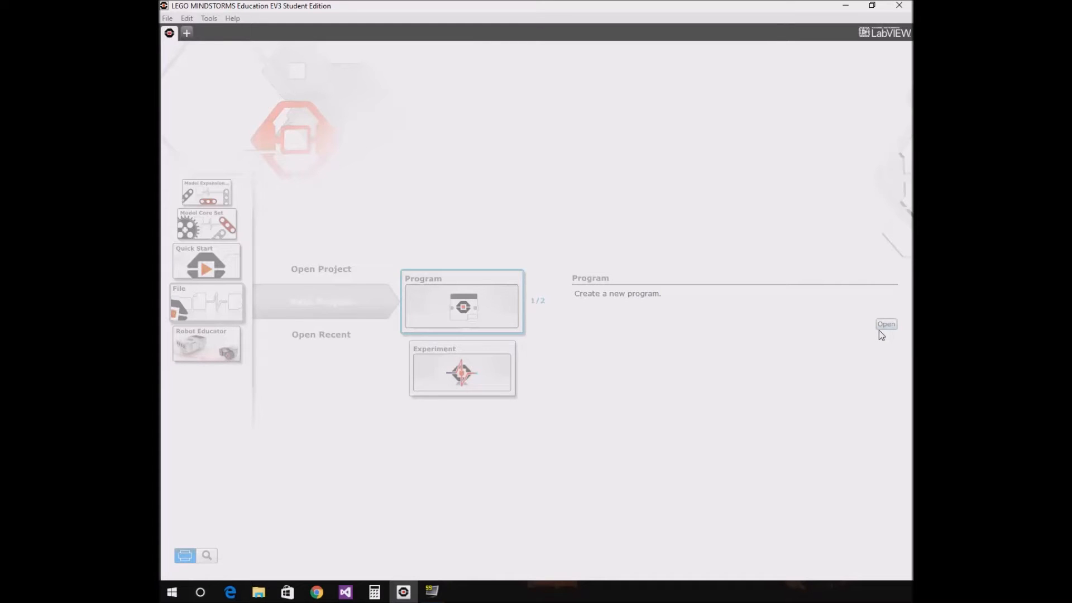
click(886, 323)
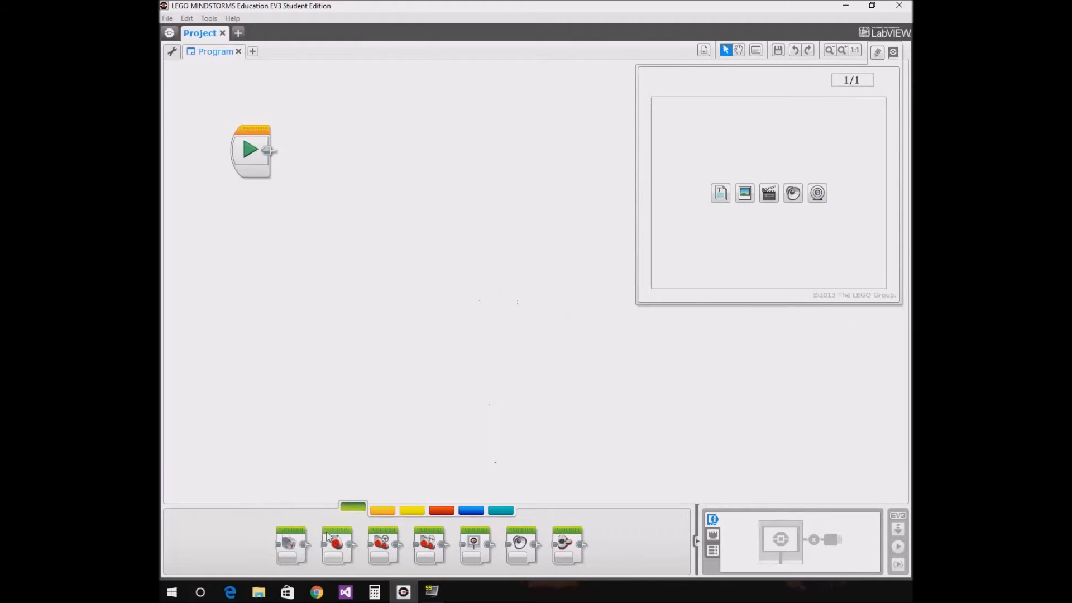
Step: Bring up the orange Flow Control palette for the loop and switch blocks
click(382, 510)
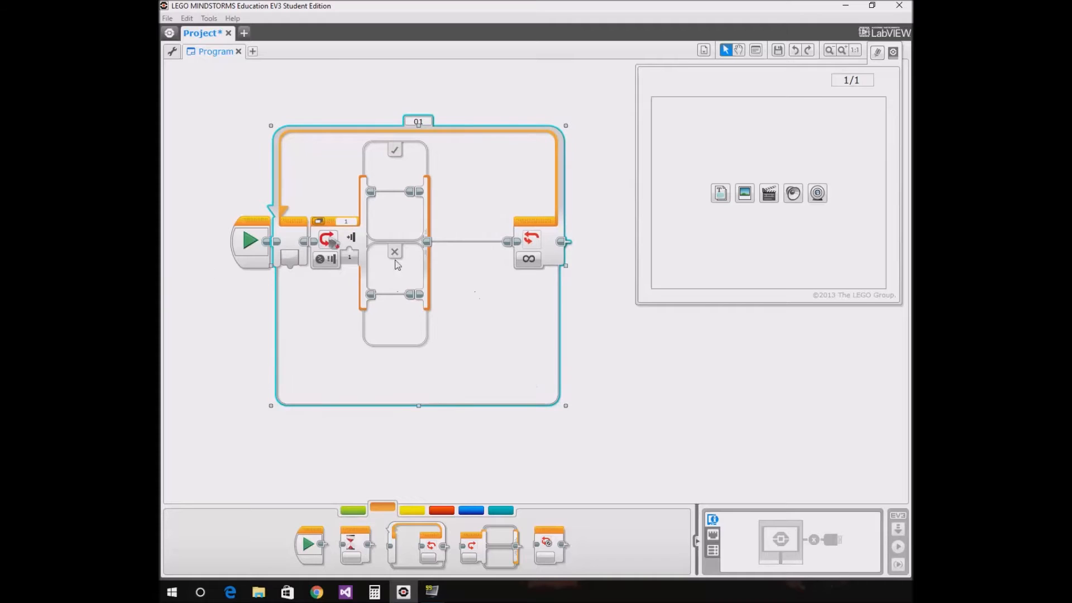
mouse_move(325, 258)
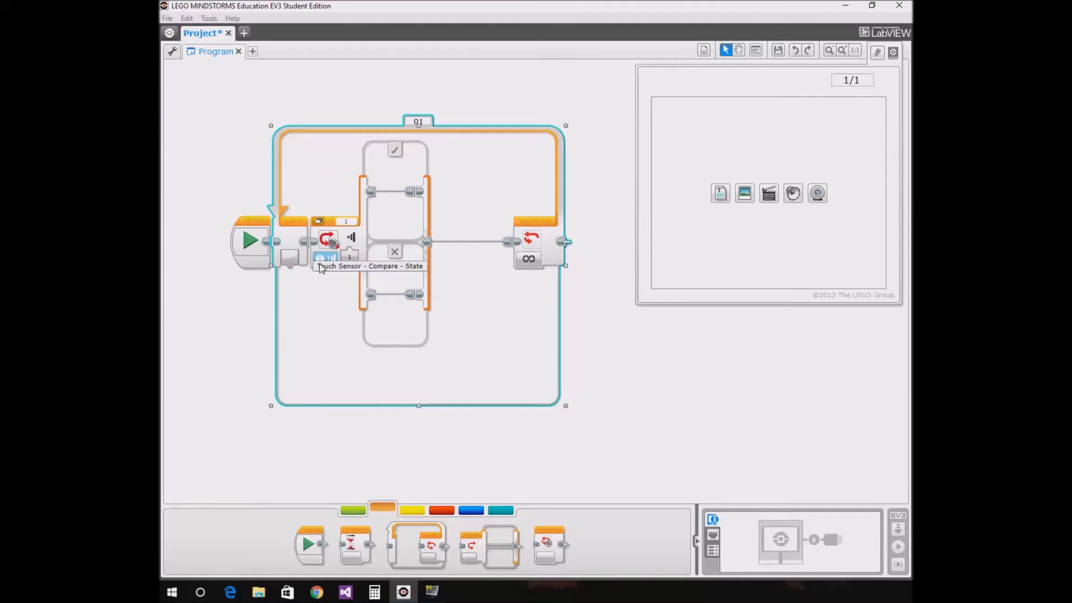
Step: Show the switch's sensor choices to change its touch-sensor condition
click(325, 259)
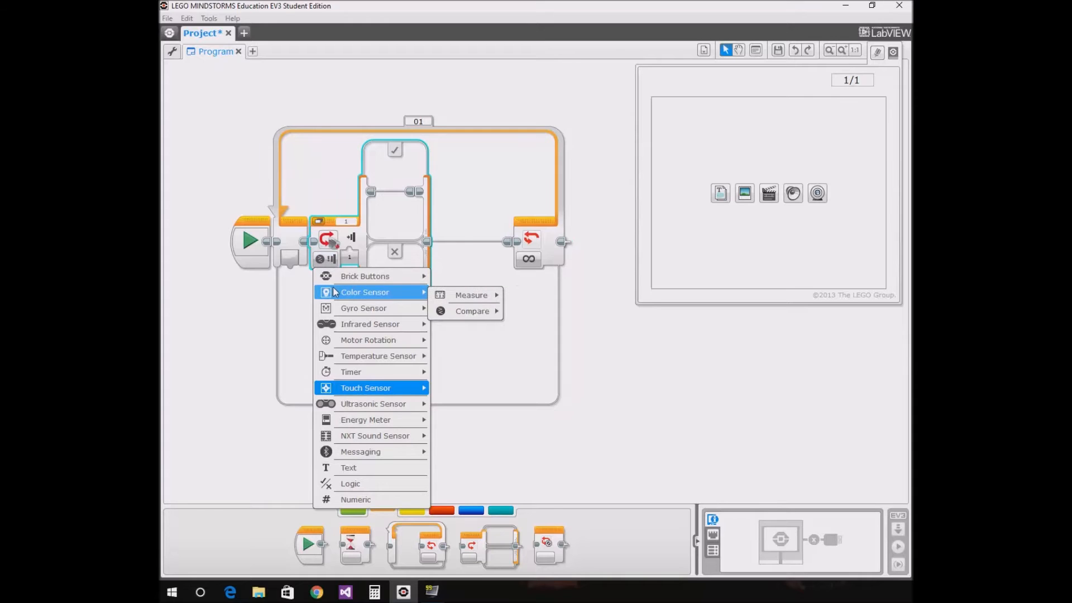
mouse_move(470, 298)
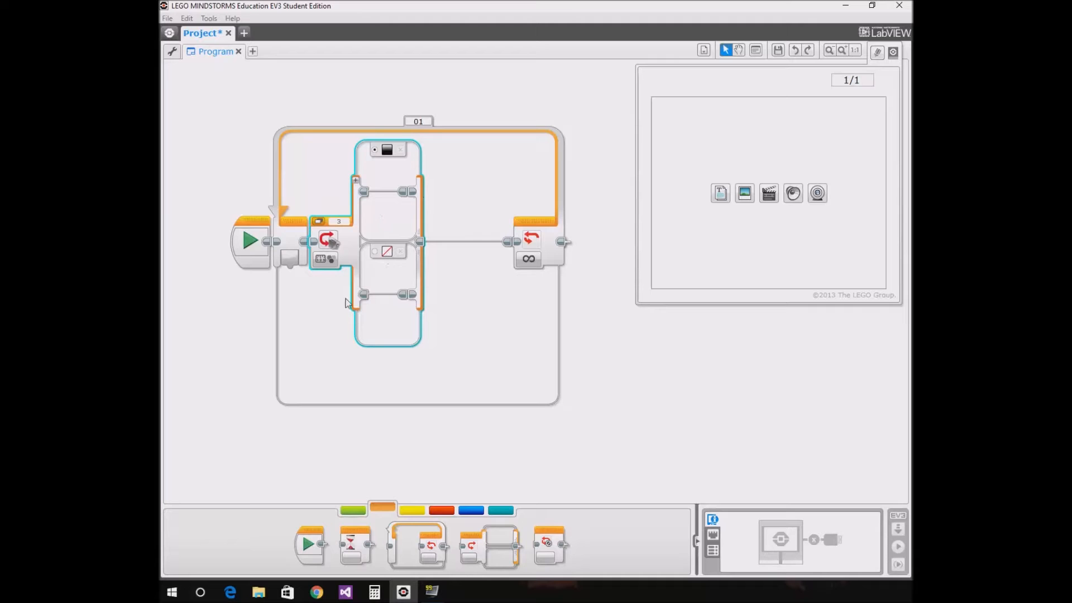
mouse_move(388, 485)
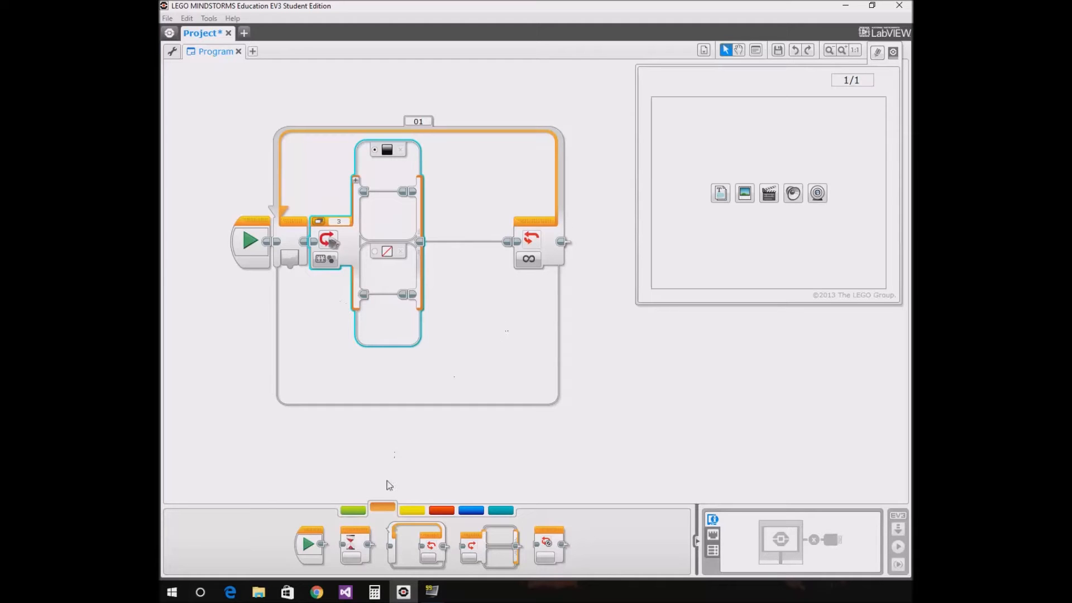
mouse_move(357, 516)
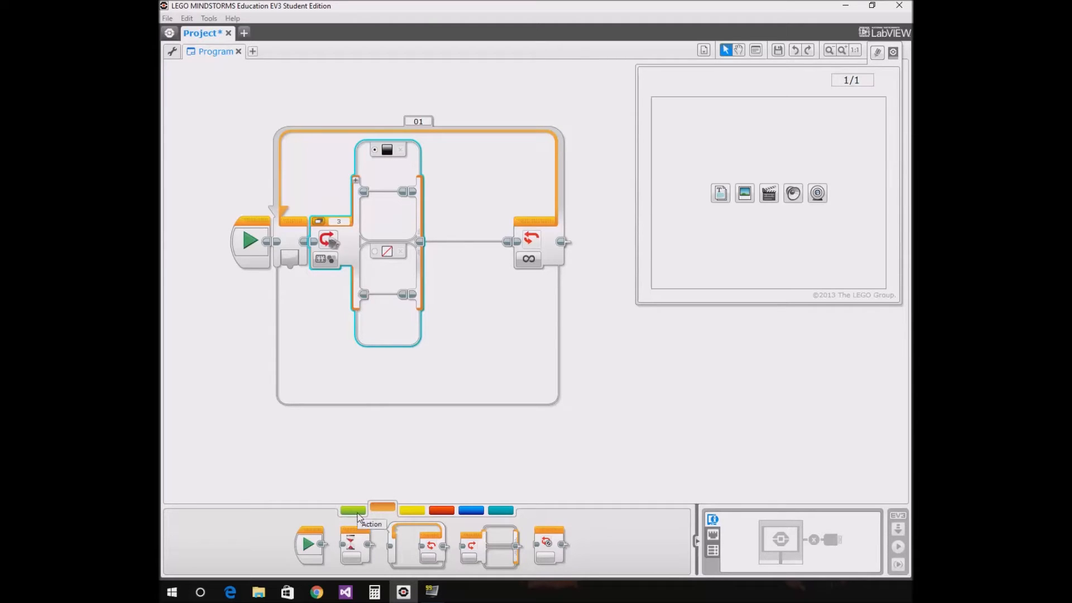
Step: Add a Large Motor block in the black case set to port C, mode Off
click(353, 509)
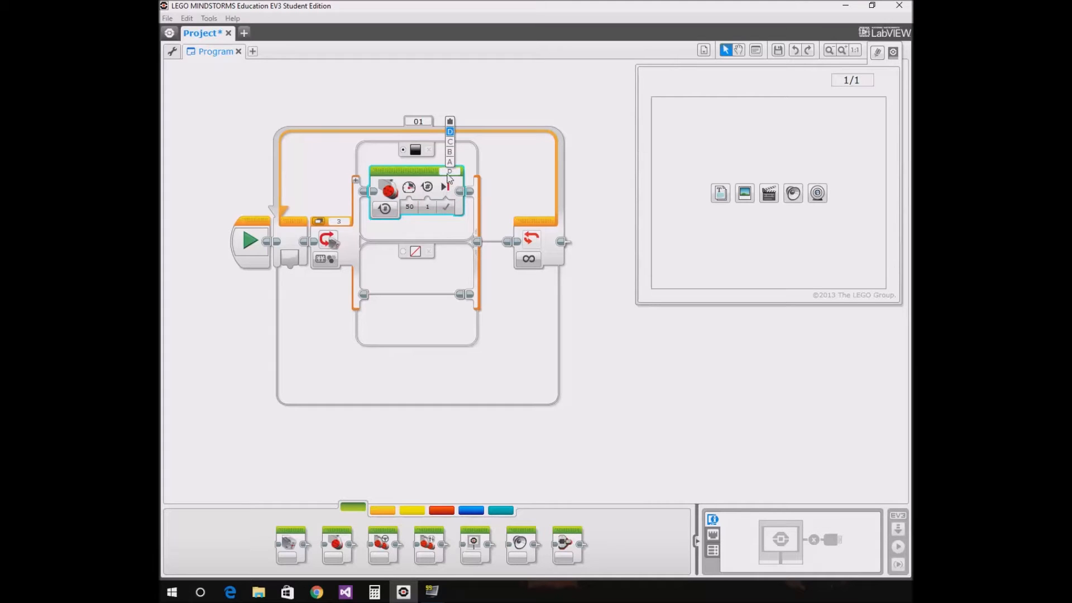
click(450, 142)
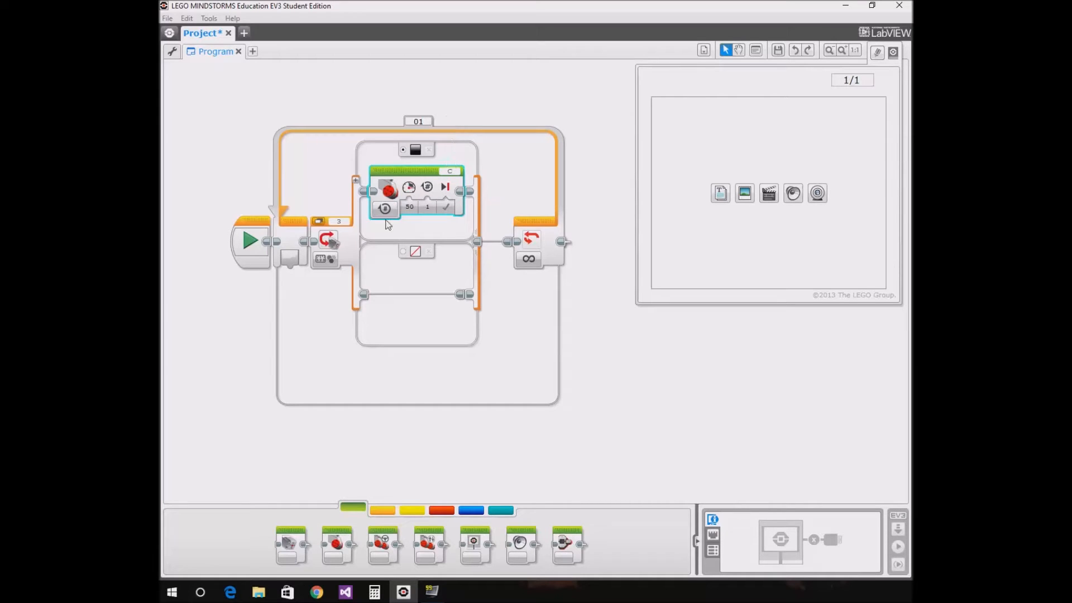
mouse_move(384, 208)
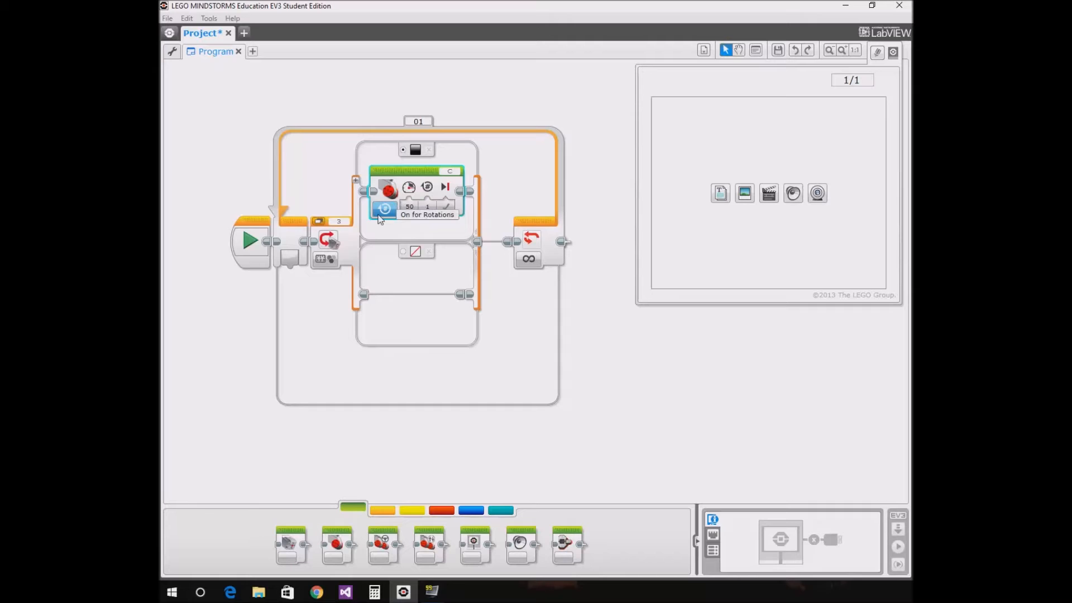
click(384, 208)
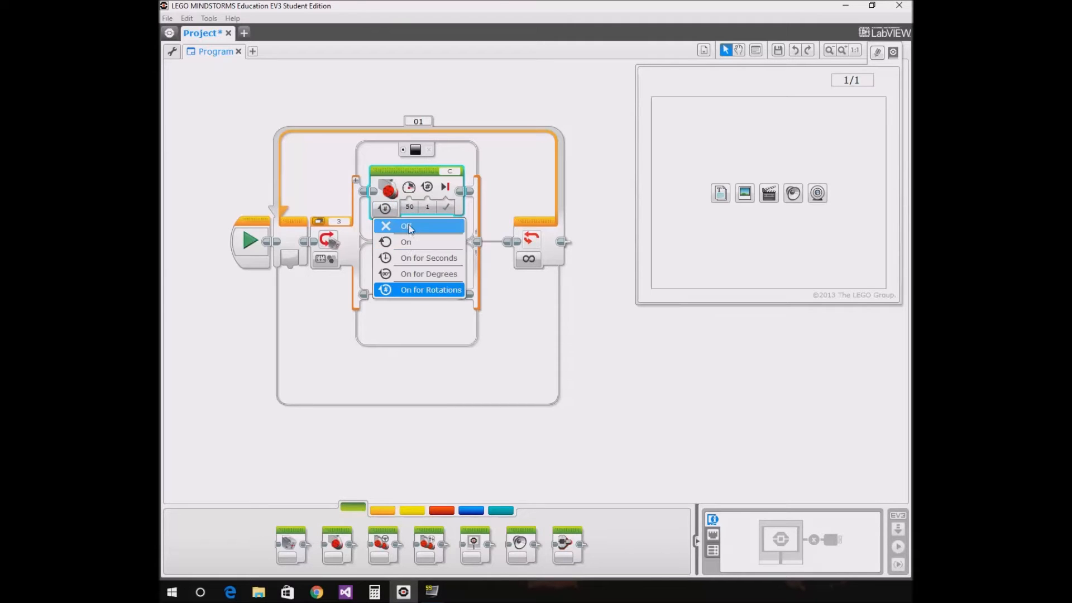
click(408, 226)
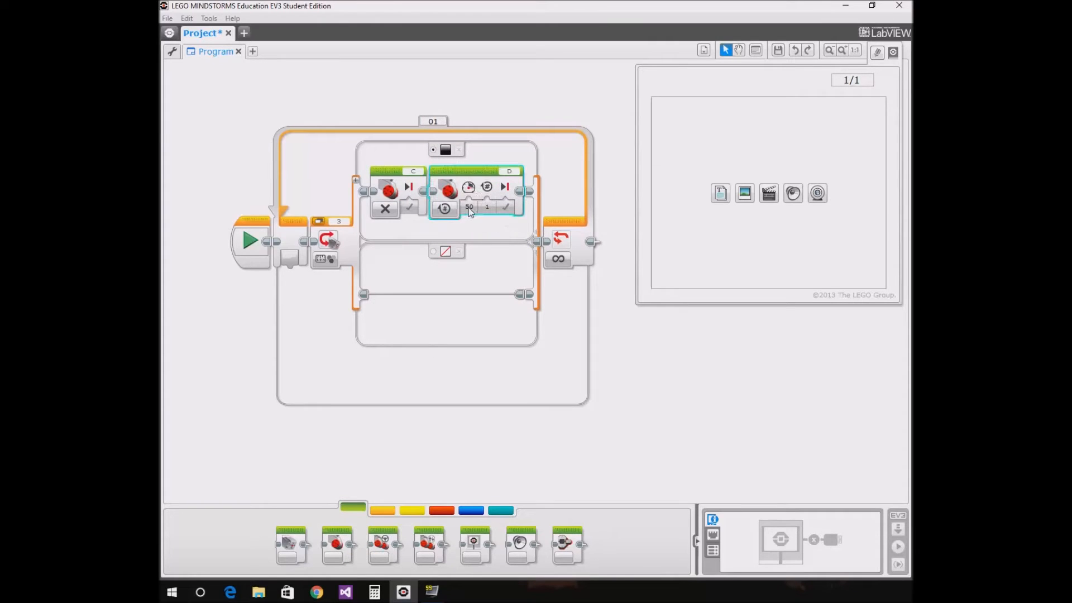
Step: Set the second motor block in the black case to port D, mode On
click(444, 208)
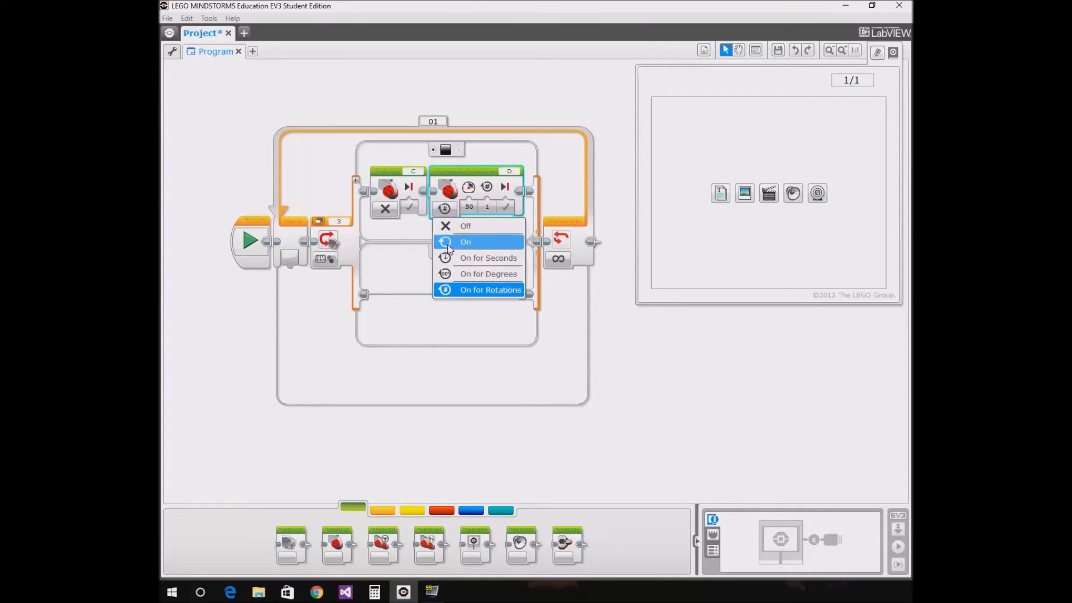
mouse_move(488, 209)
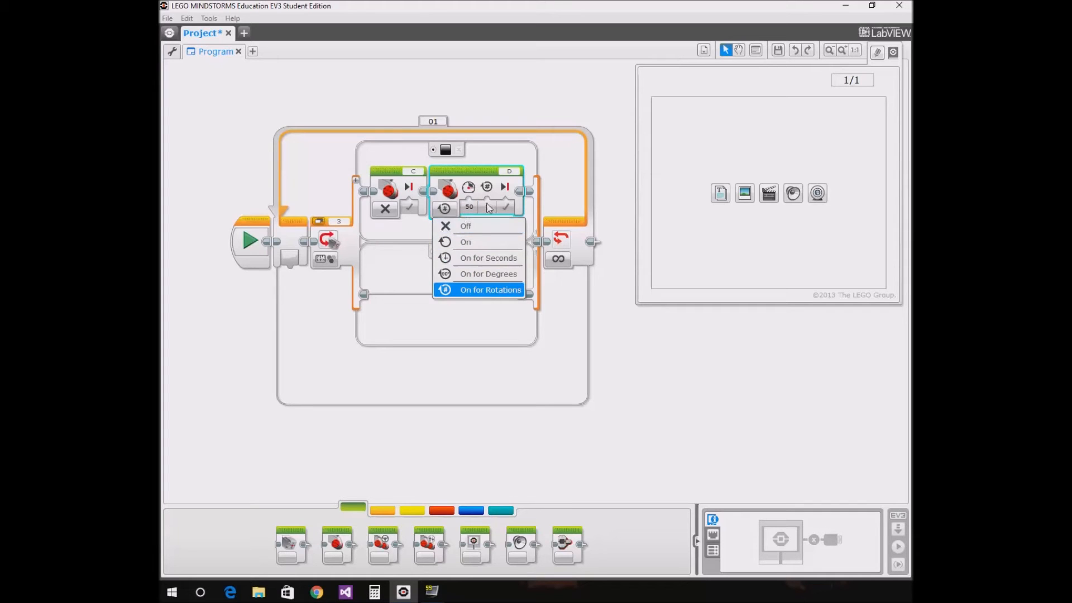
click(490, 289)
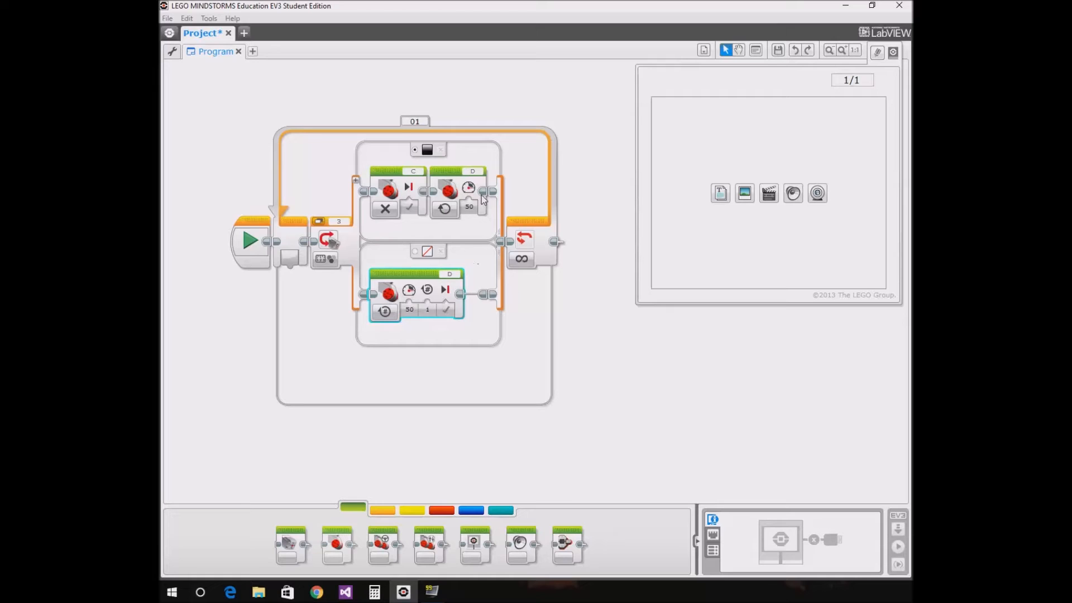
Step: Run motor B instead of D in the black case
click(472, 190)
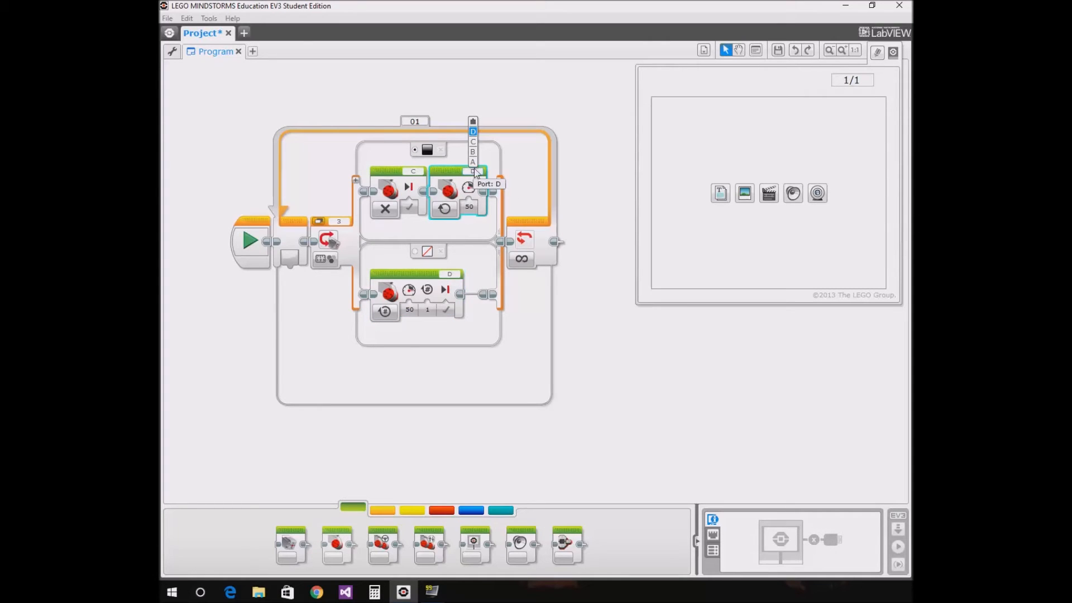
click(473, 152)
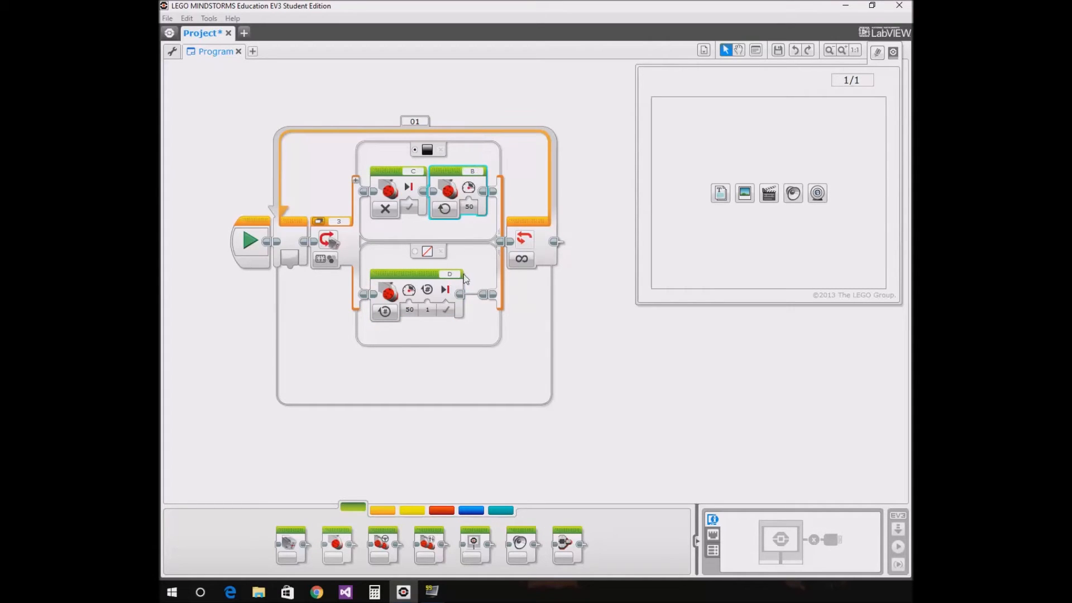
Step: Set the no-colour case's first motor block to port B, mode Off
click(450, 274)
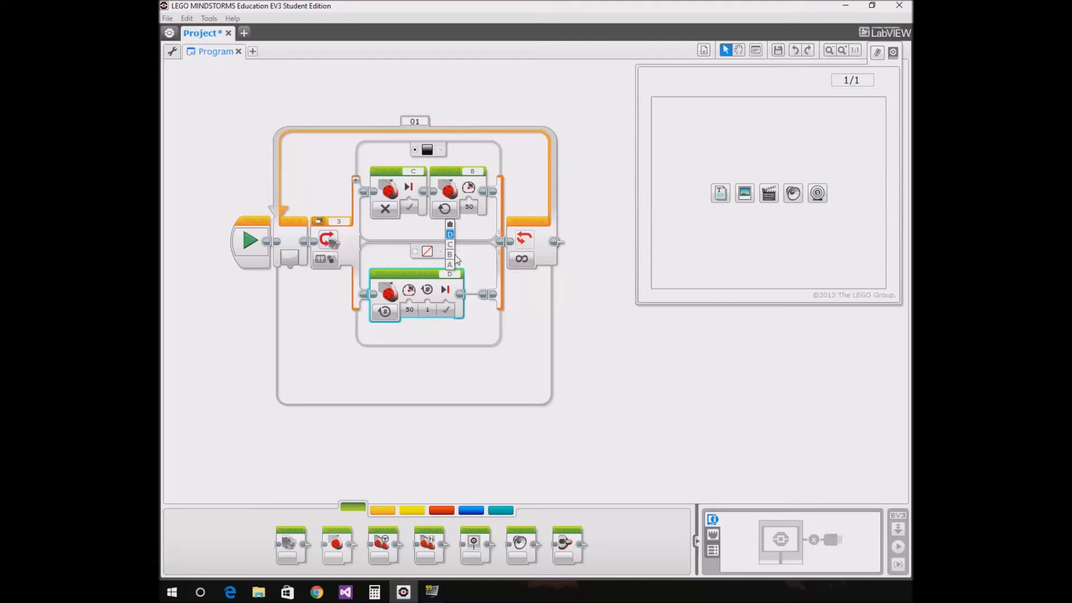
click(450, 253)
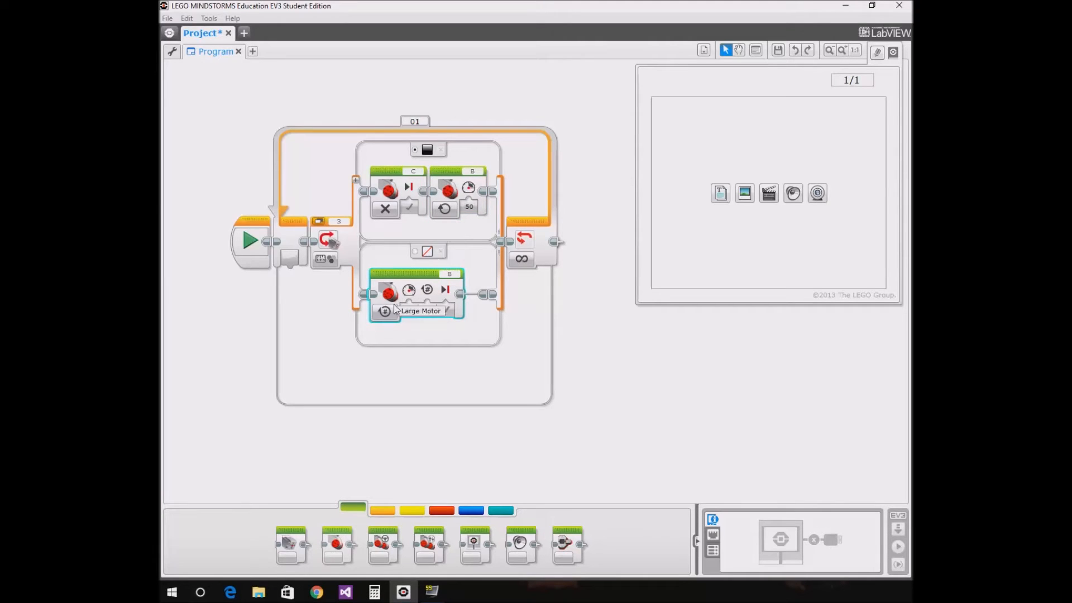
click(384, 311)
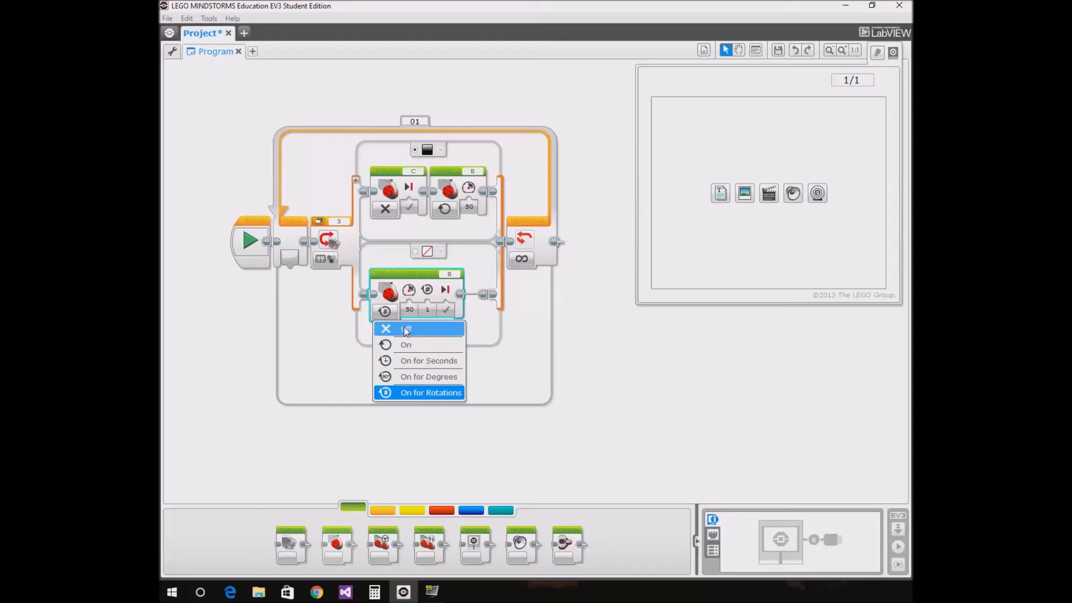
click(406, 329)
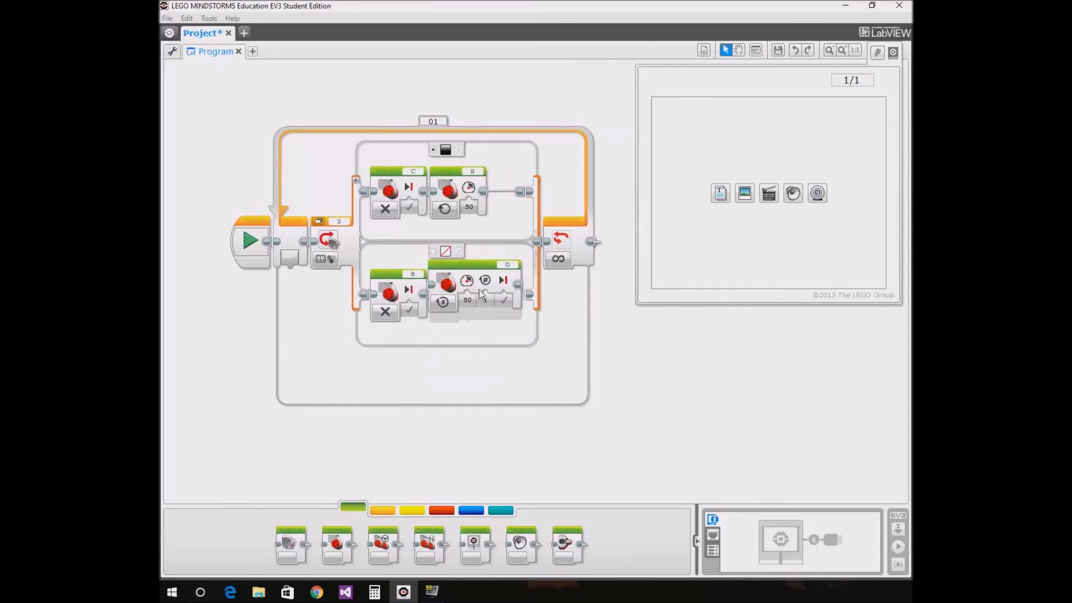
Step: Set the no-colour case's second motor block to port C, mode On
click(508, 274)
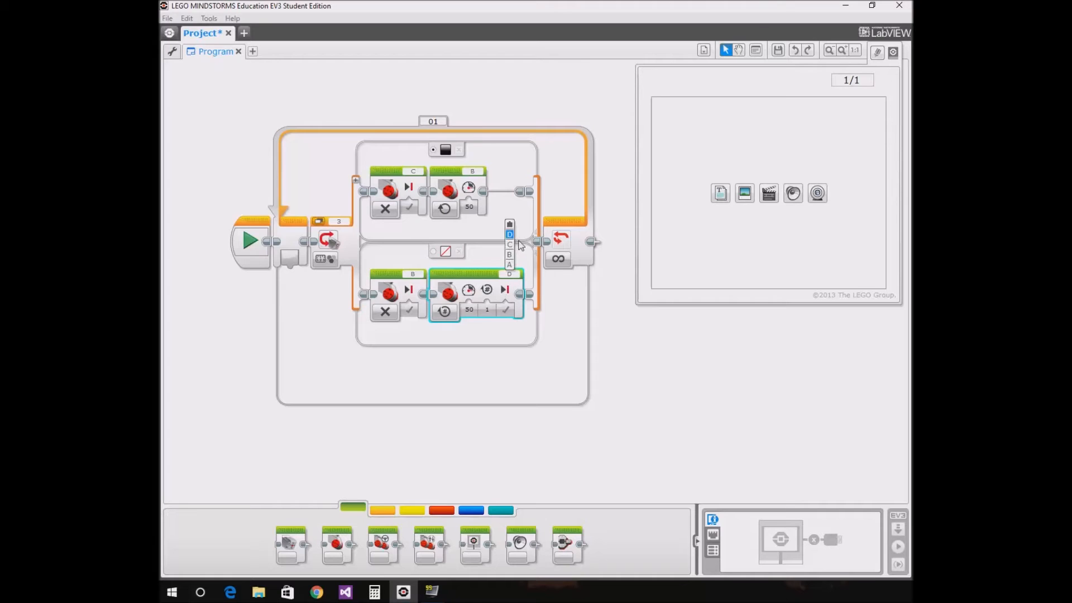
click(444, 312)
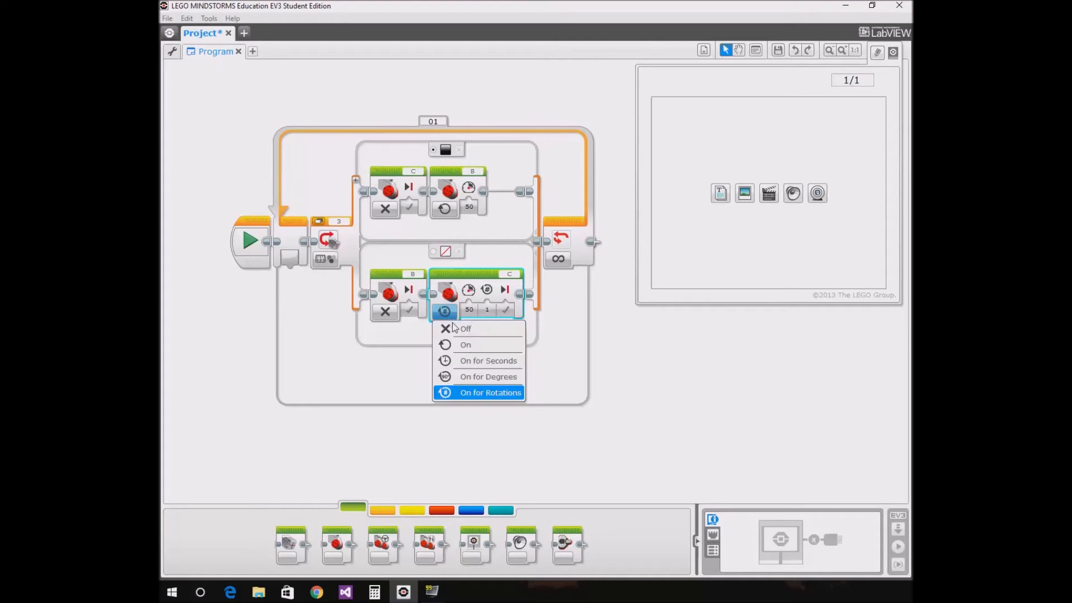
click(465, 344)
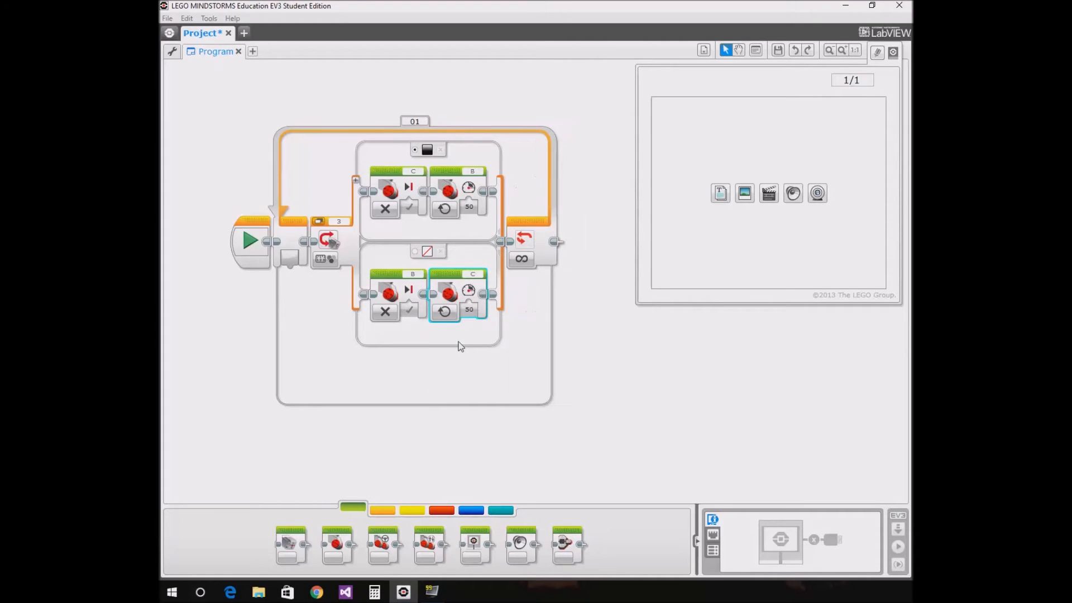